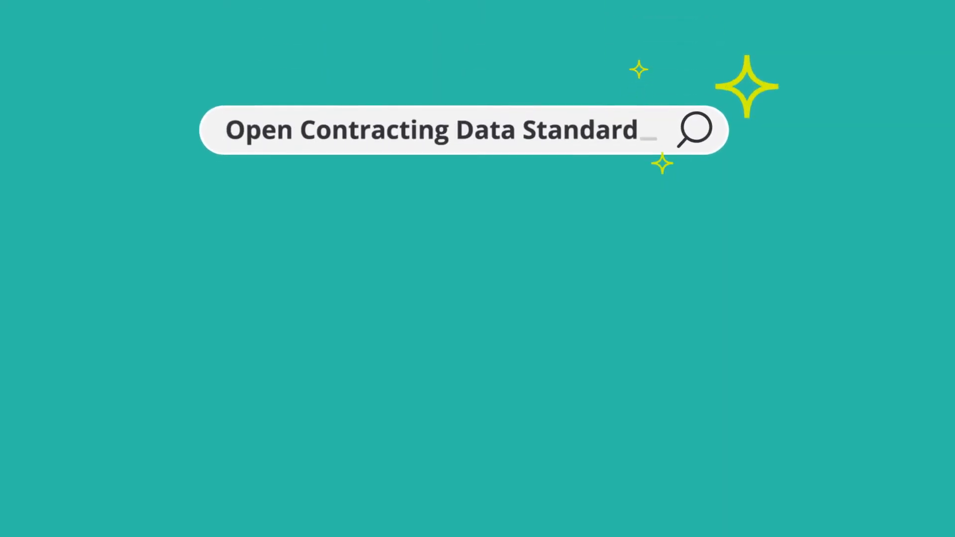
left_click(694, 129)
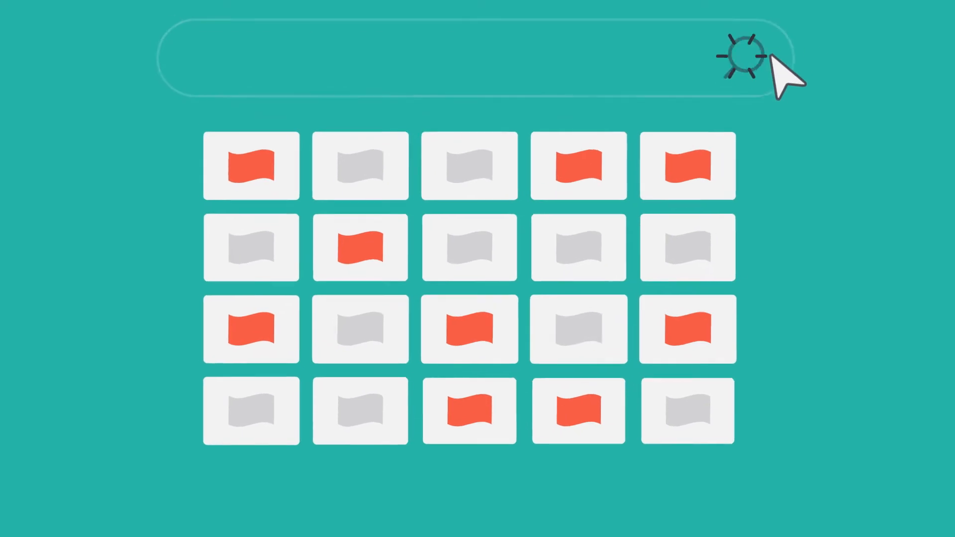
left_click(739, 54)
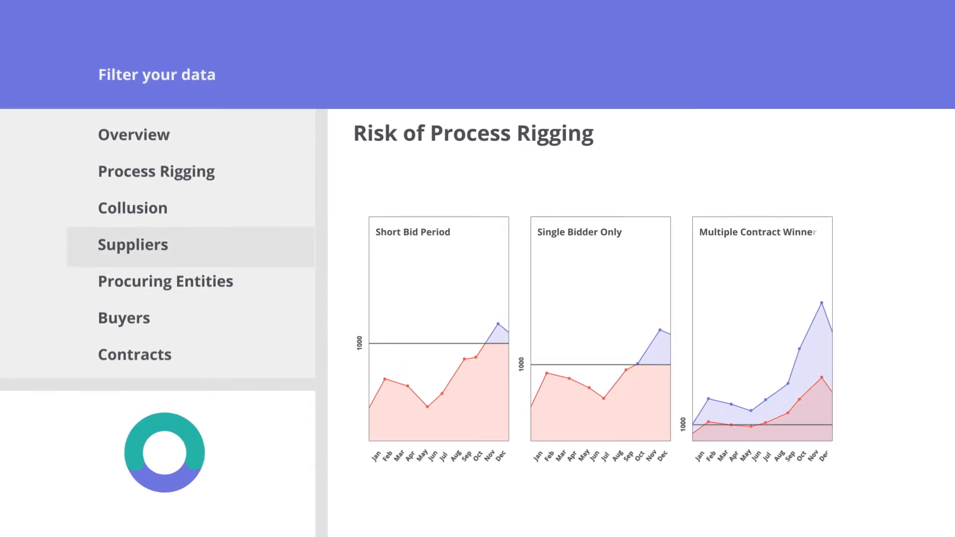
left_click(156, 170)
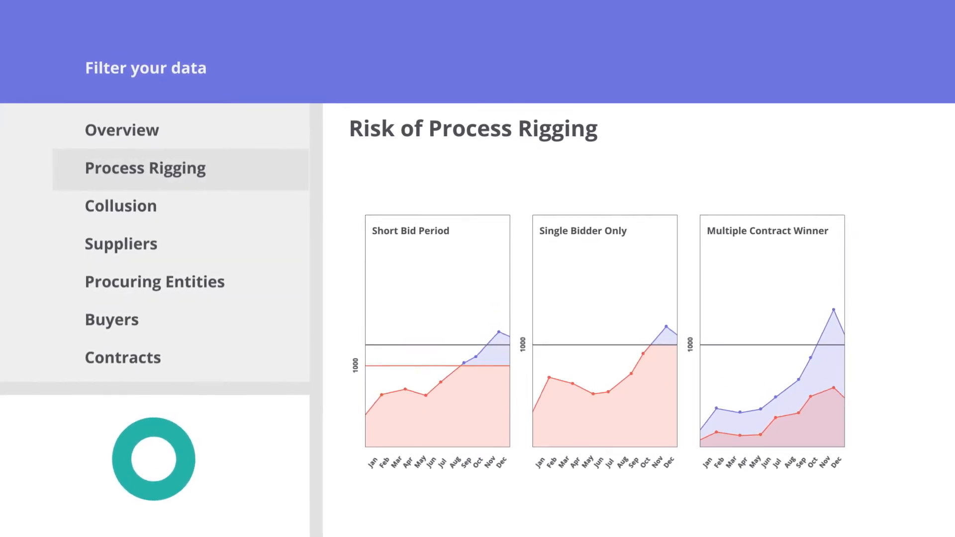